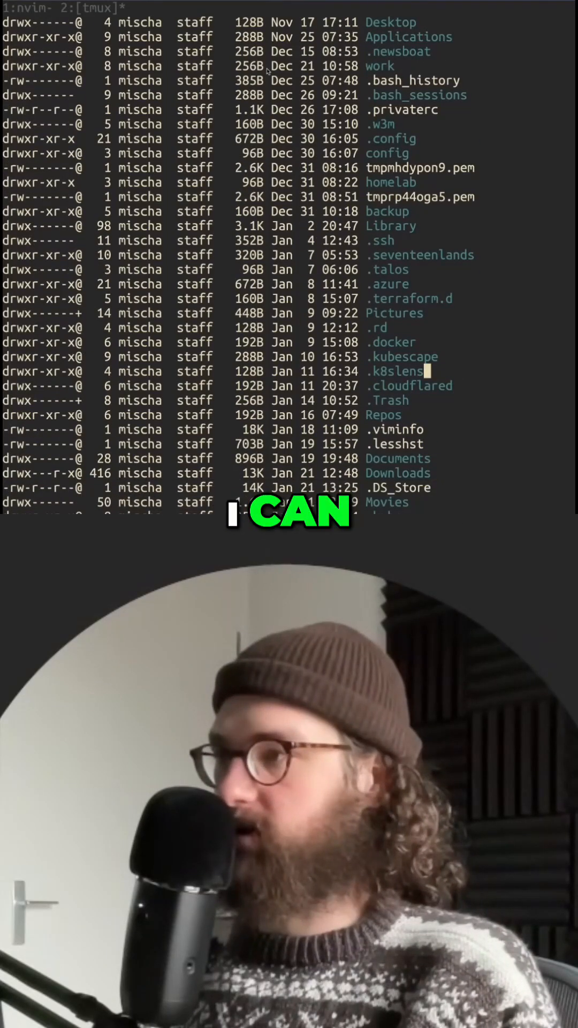
scroll("down", 3)
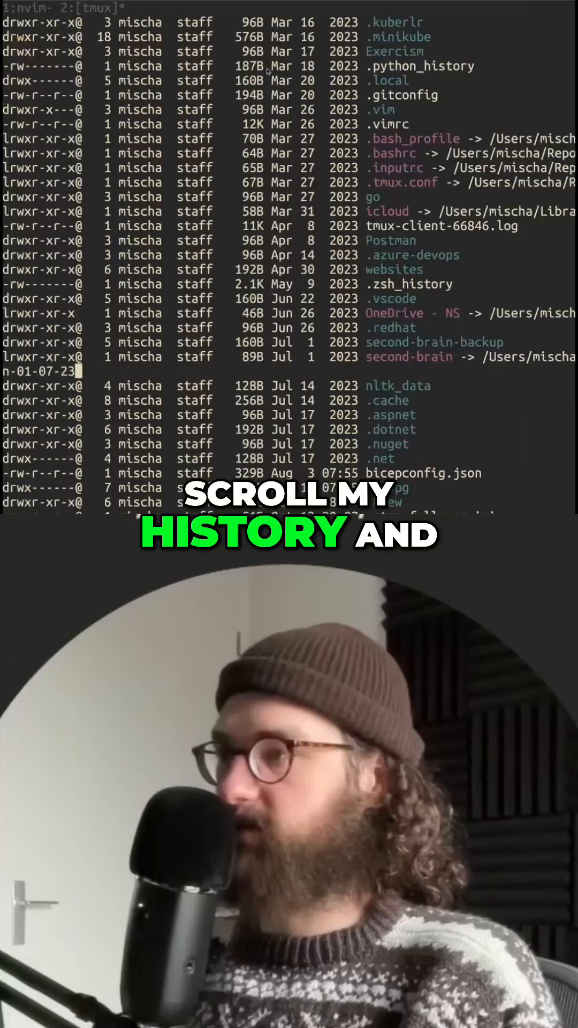
scroll("down", 3)
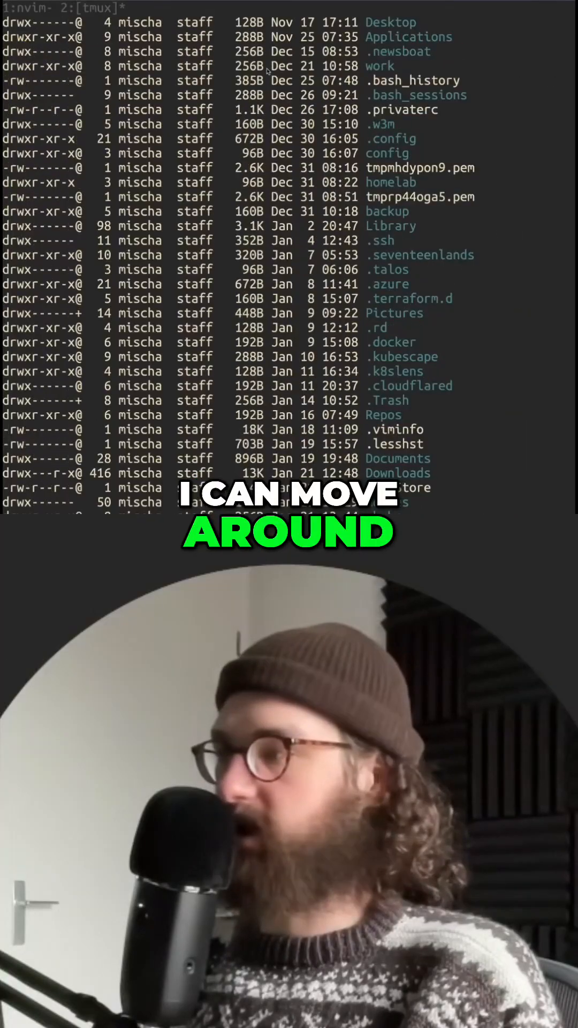